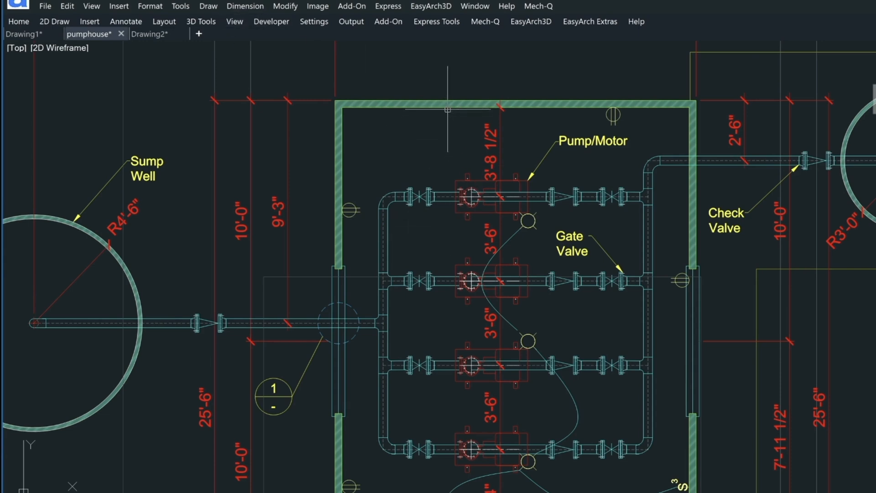
mouse_move(207, 70)
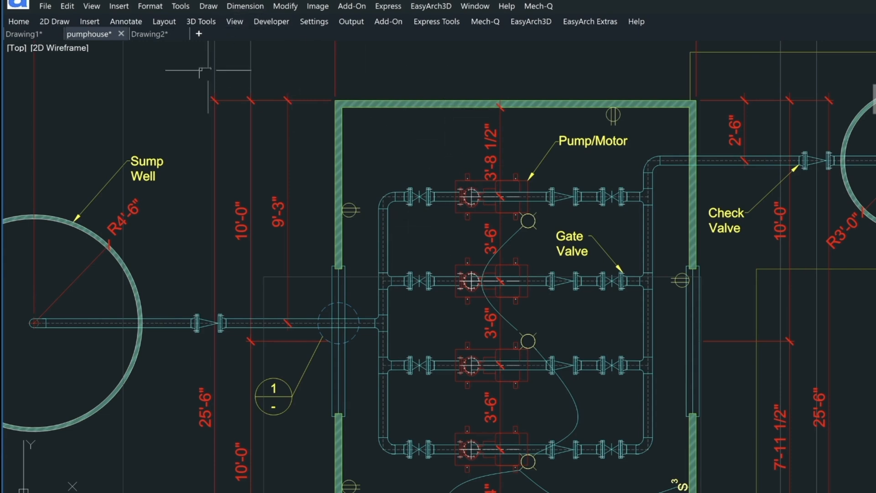
Switch from the pump-house plan to the Drawing2 tab with the two-unit house walls
click(142, 34)
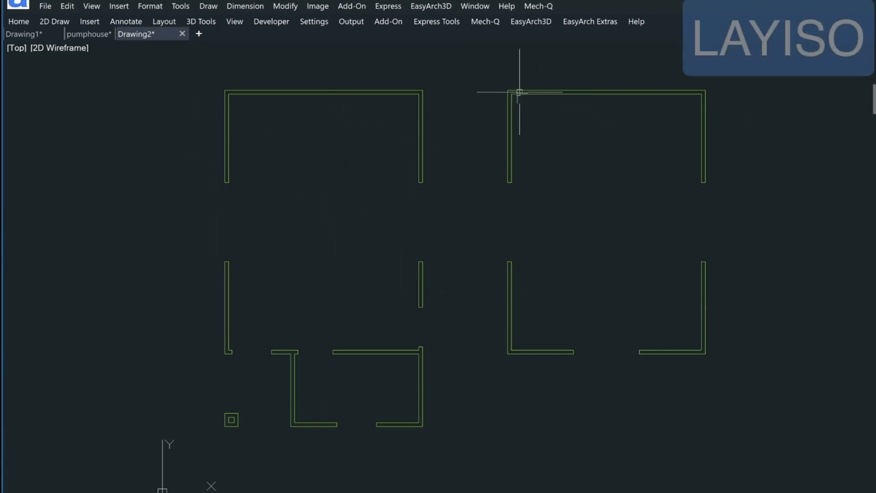
mouse_move(681, 105)
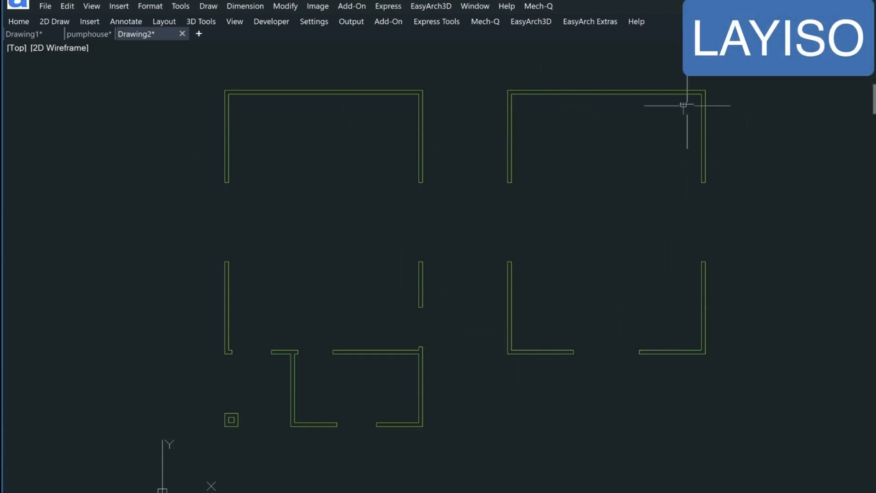
mouse_move(611, 280)
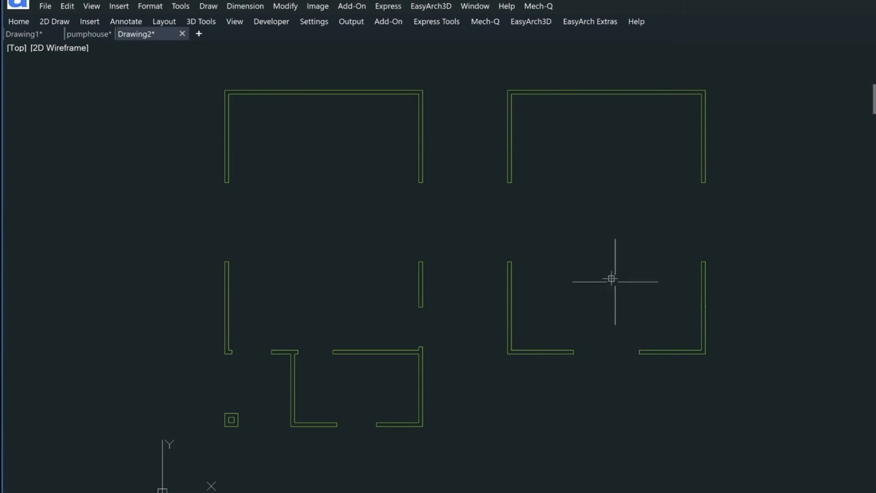
mouse_move(492, 235)
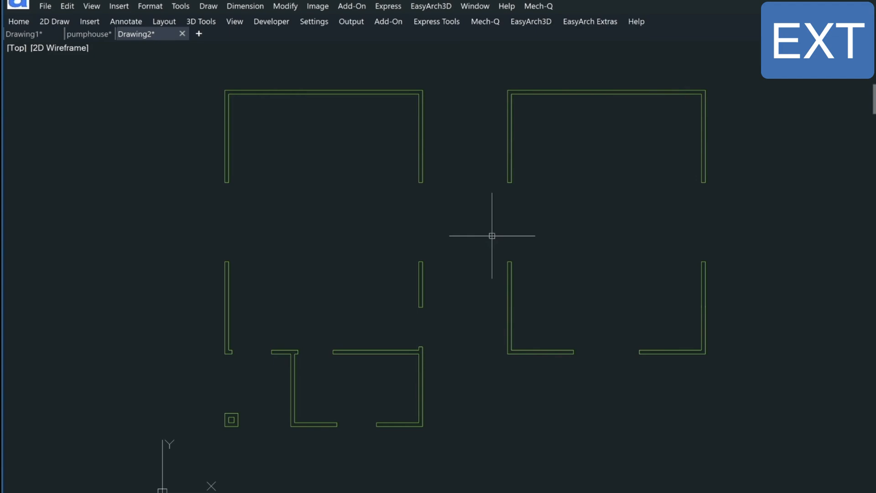
mouse_move(516, 103)
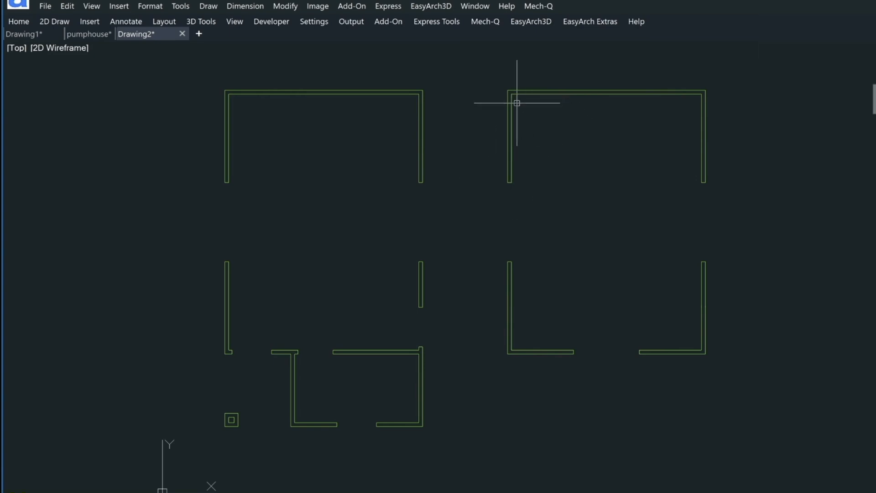
mouse_move(531, 138)
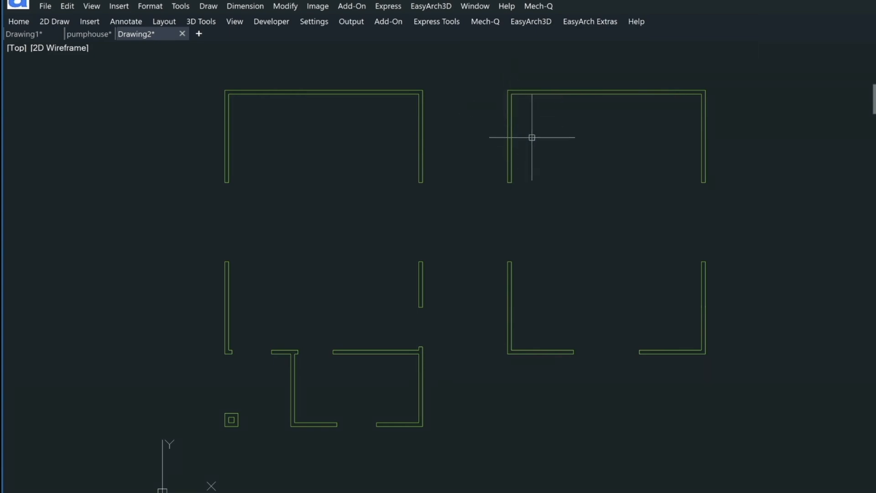
mouse_move(426, 129)
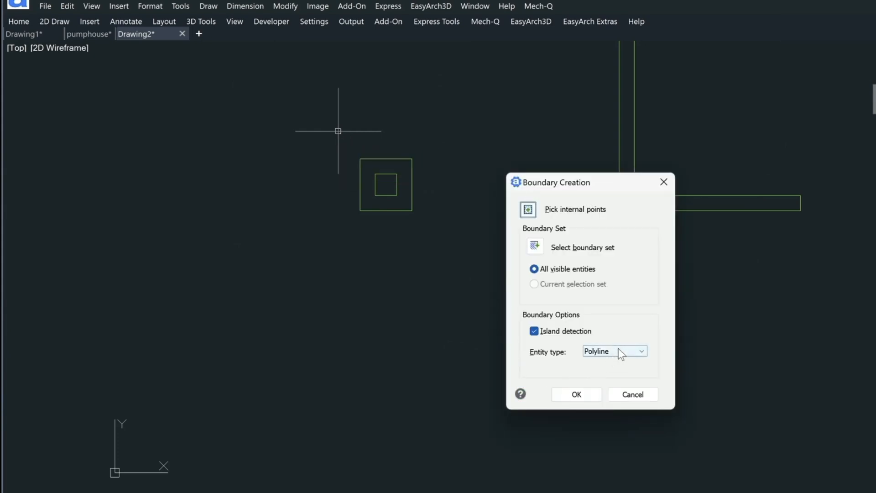
Keep Polyline entity type, turn off Island detection and accept to pick an internal point
click(640, 350)
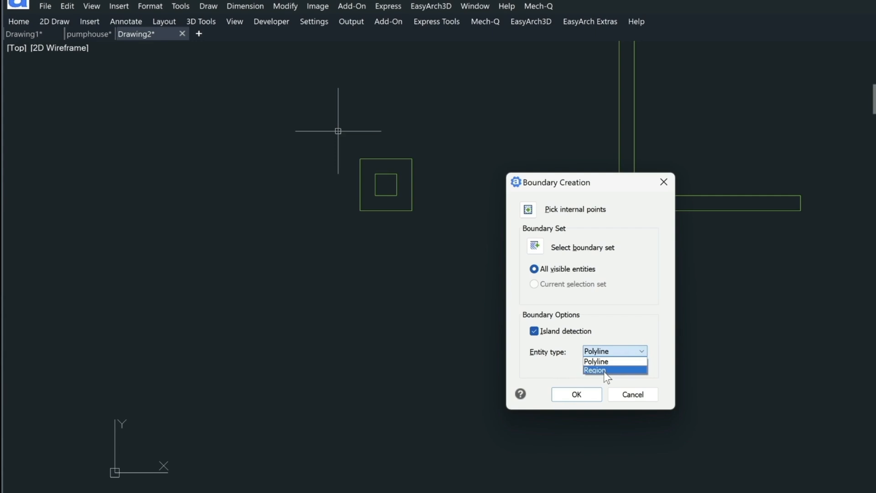
mouse_move(596, 361)
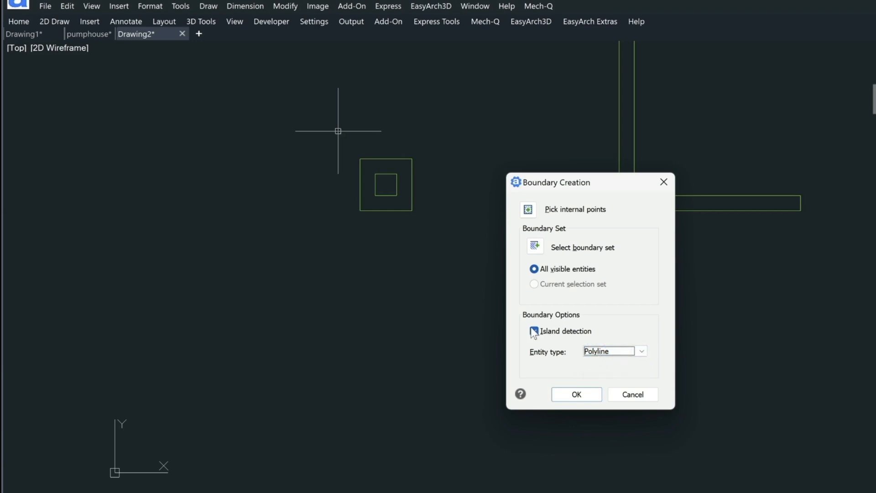
click(533, 330)
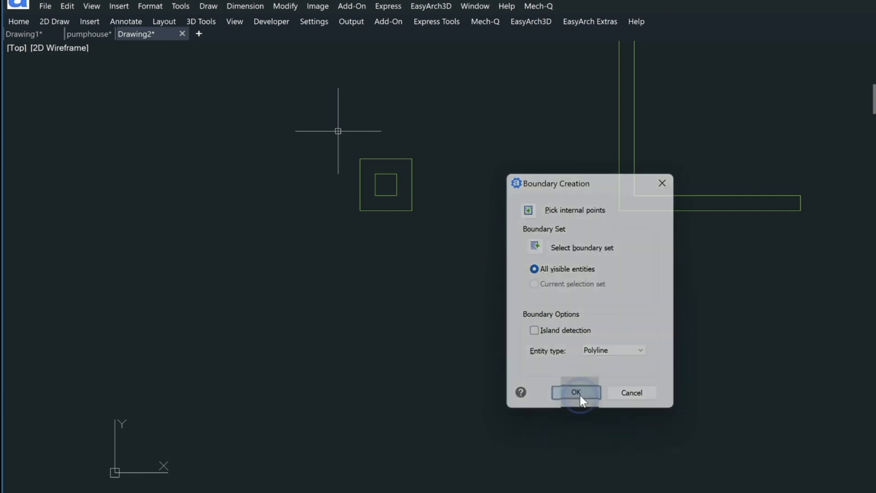
click(576, 393)
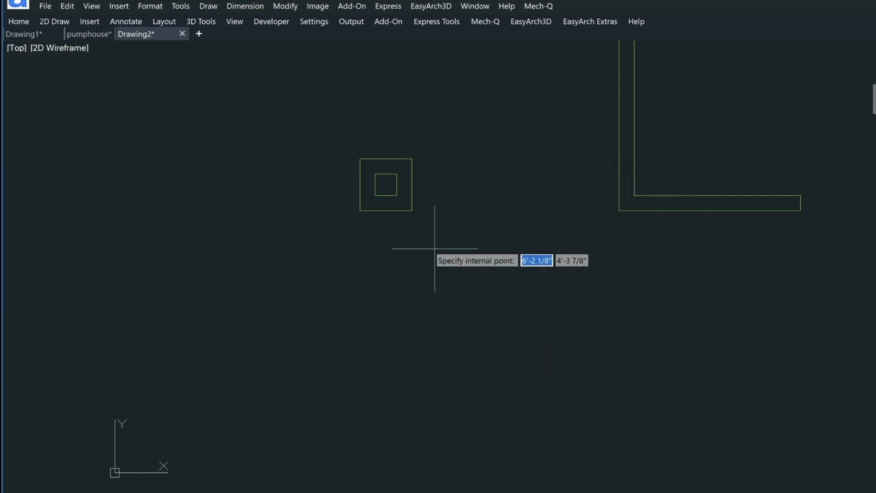
mouse_move(422, 223)
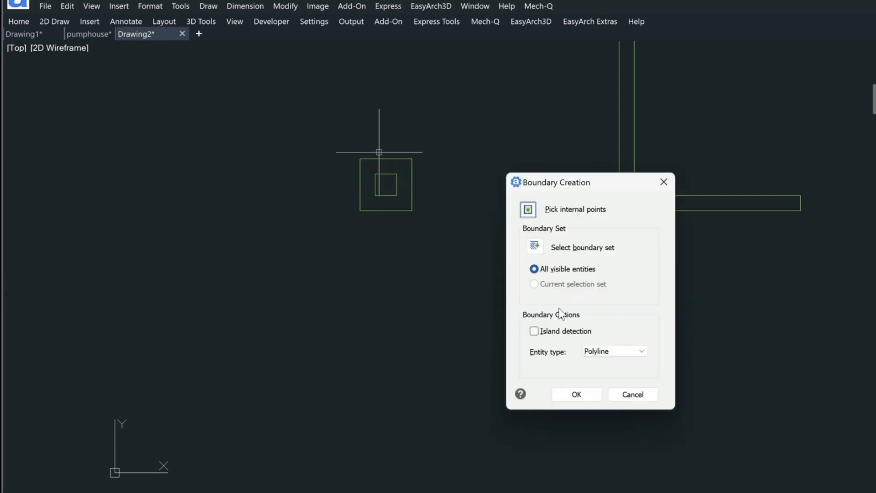
Re-enable Island detection and accept to trace the small square column
click(534, 331)
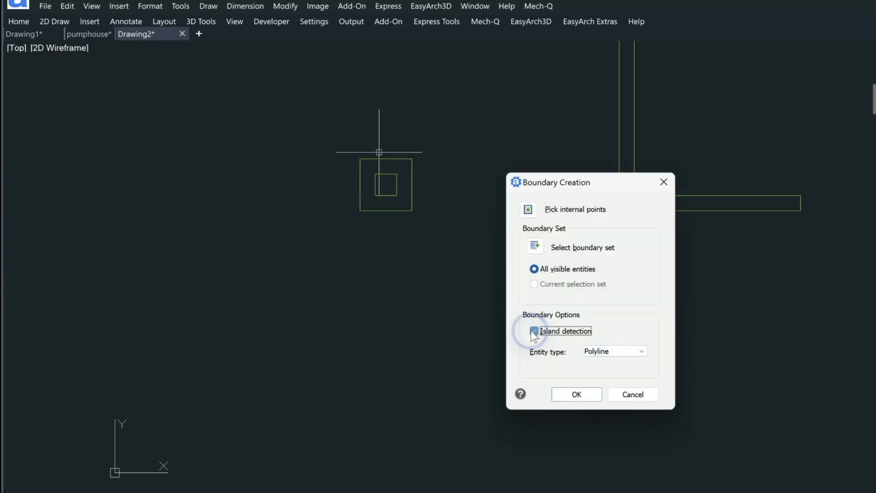
click(576, 395)
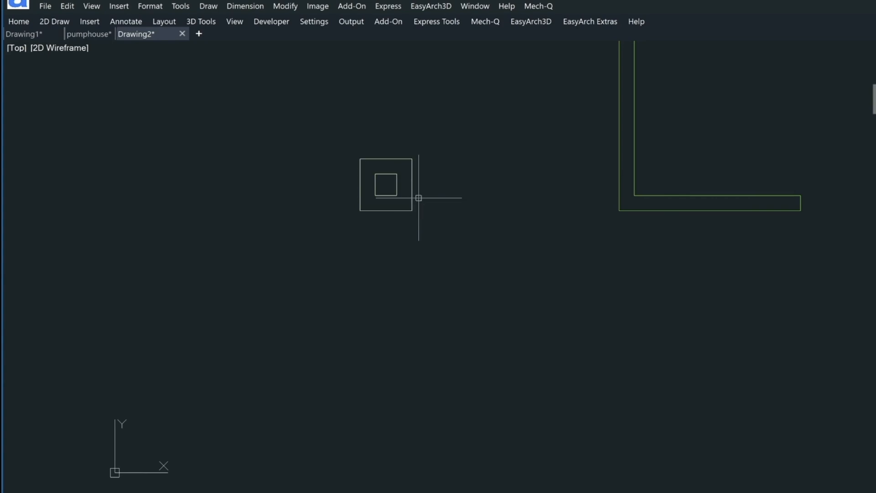
mouse_move(422, 187)
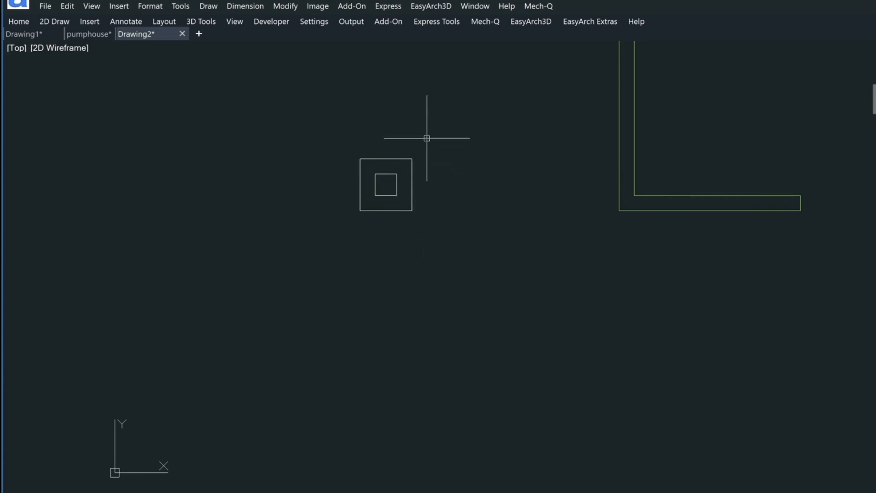
mouse_move(391, 156)
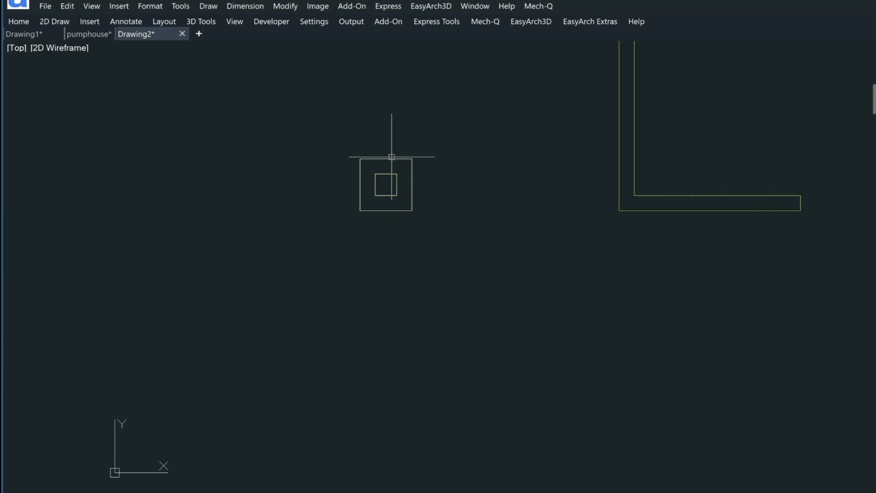
mouse_move(465, 161)
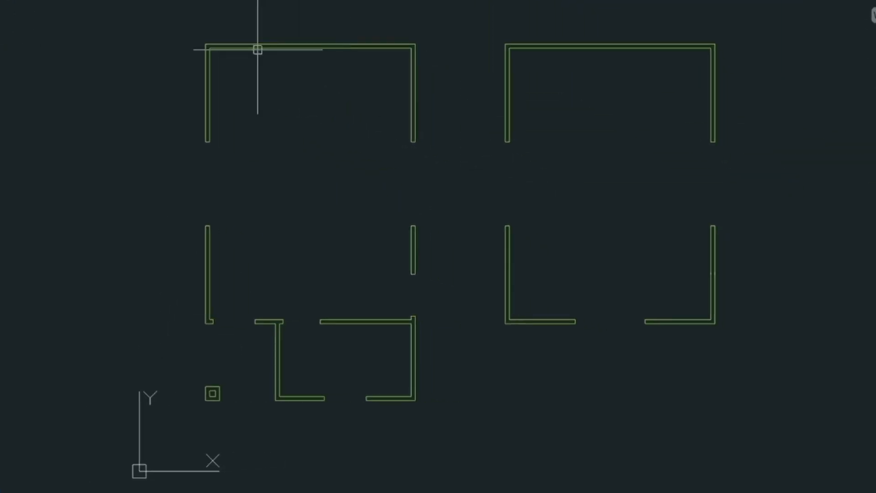
click(258, 50)
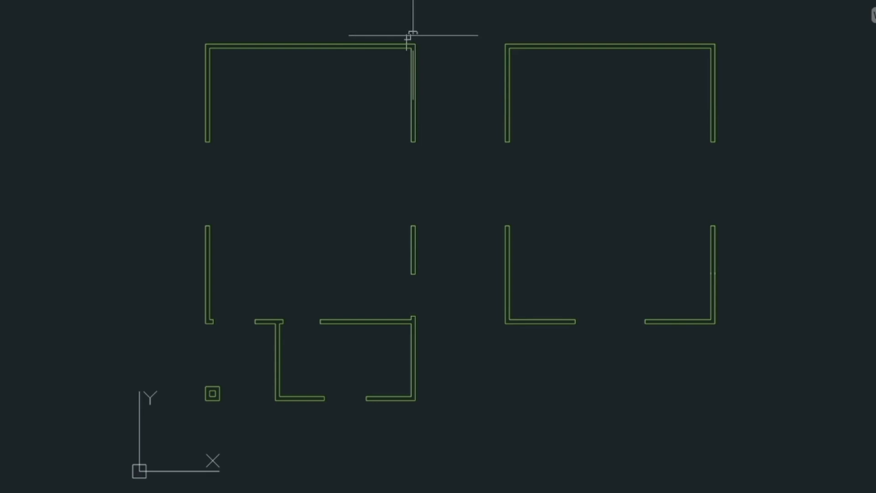
mouse_move(407, 88)
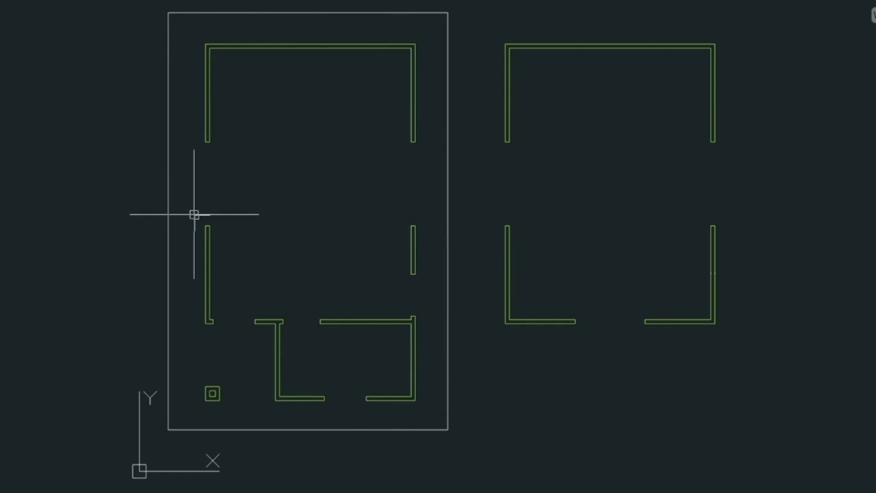
mouse_move(224, 342)
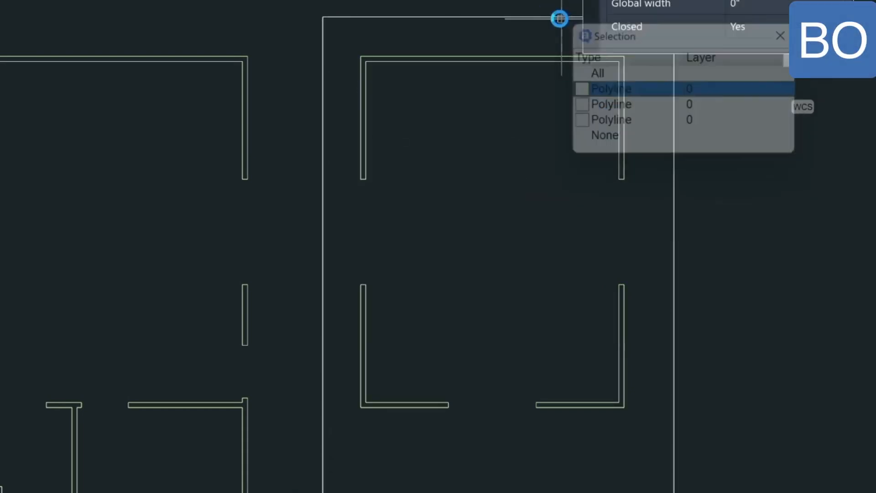
Begin the rectangle (E) for the slab outline around the left unit's walls
text(E)
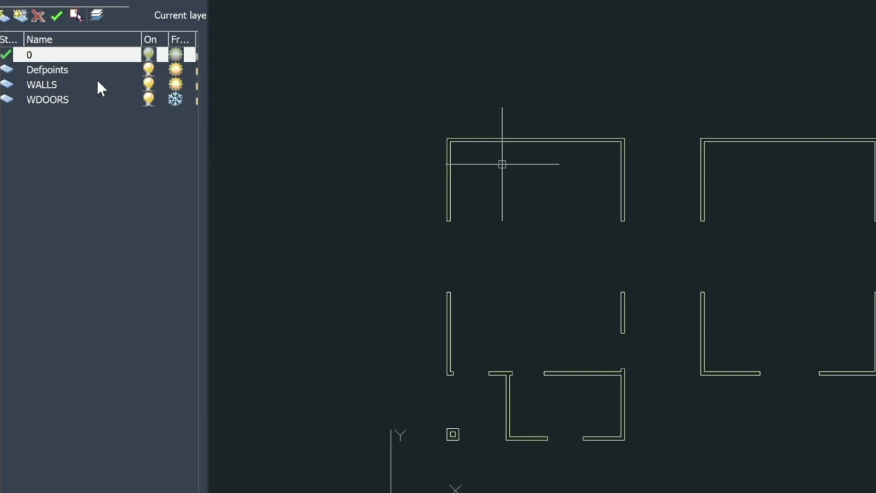
mouse_move(86, 92)
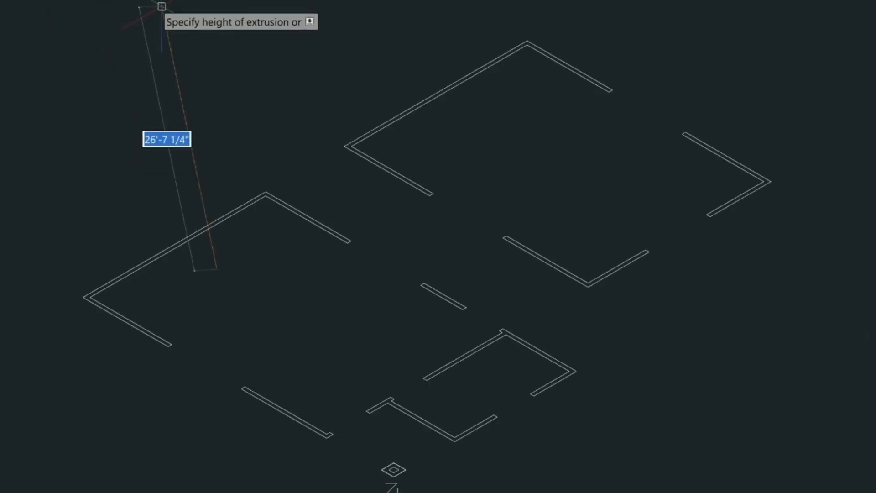
Extrude the wall polylines to height 9 and display them with SHADE
text(9)
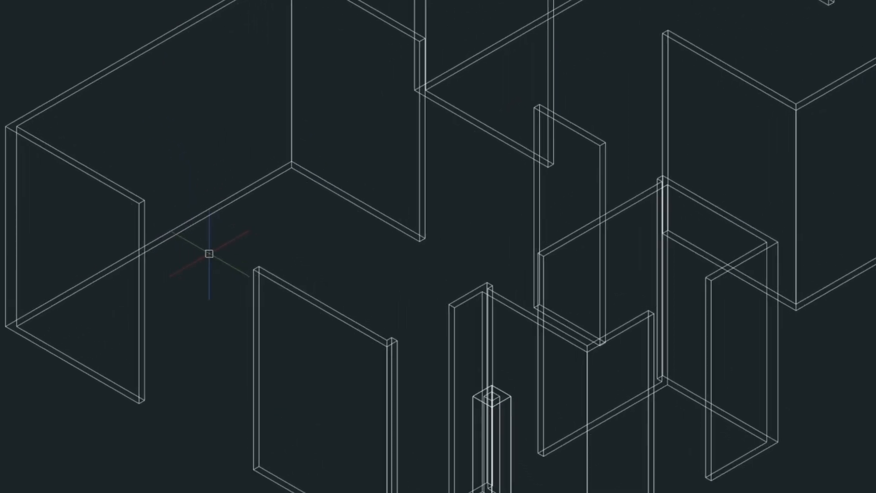
text(SHADE)
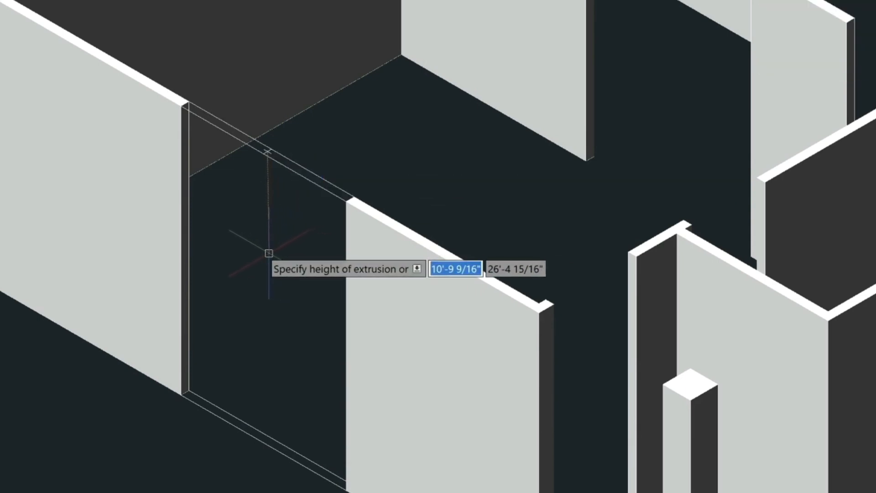
Extrude a gap panel to height -2, then start EXTRUDE and RECTANGLE for the next opening
text(-2)
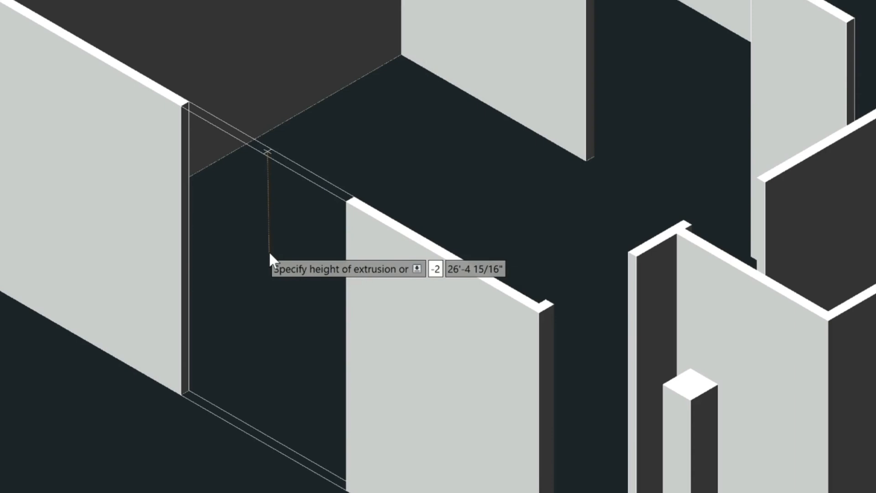
text(EX)
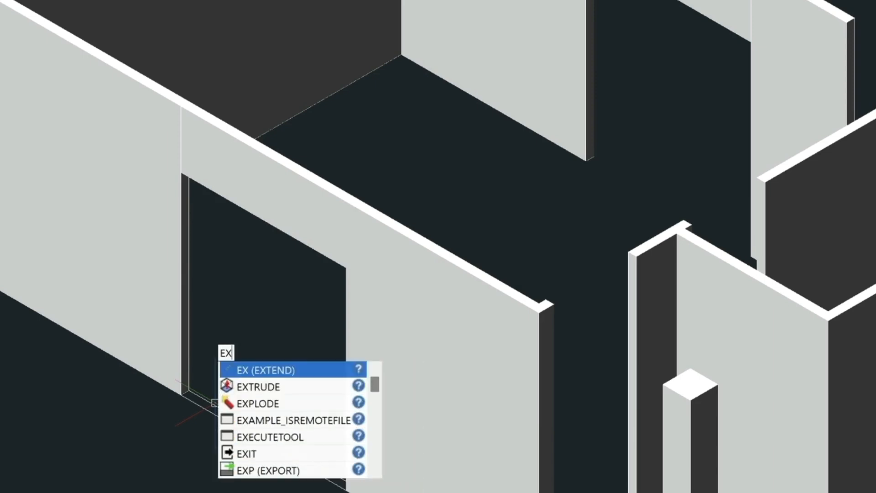
key(enter)
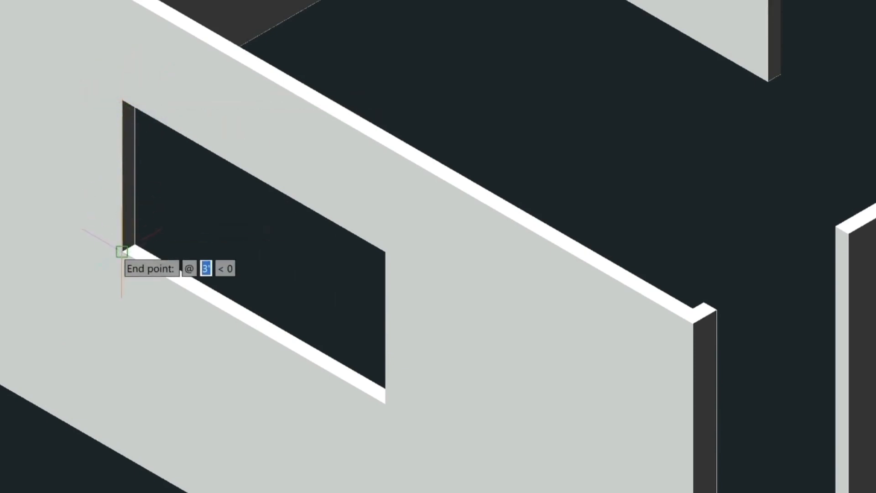
text(RE)
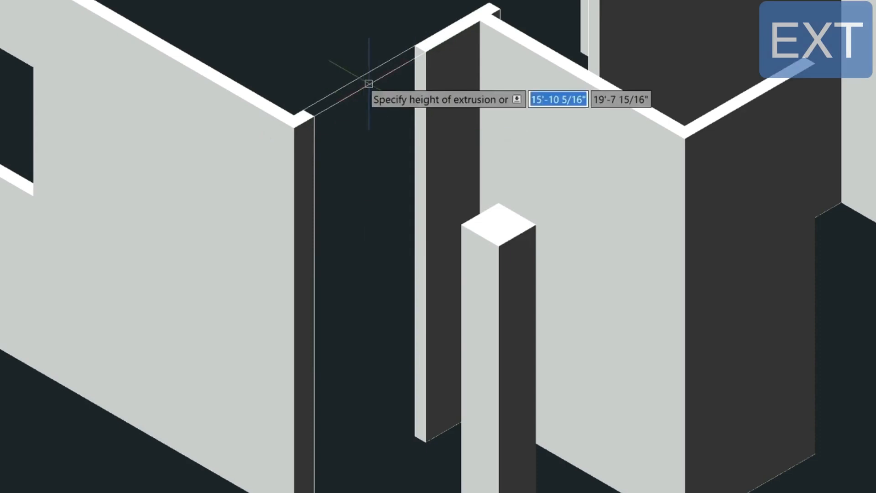
Extrude another wall-gap panel to height -2 forming a lintel or sill
text(-2)
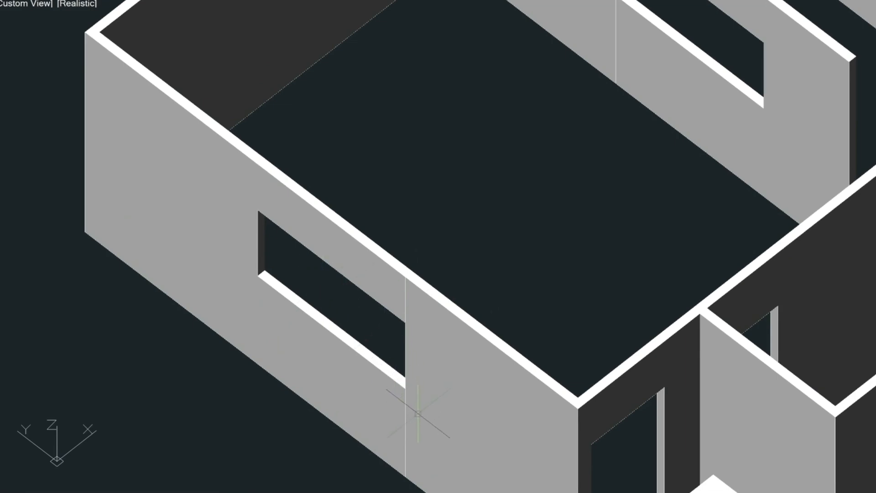
UNION the window-selected wall pieces of one room, then start UNION for the next room
text(UN)
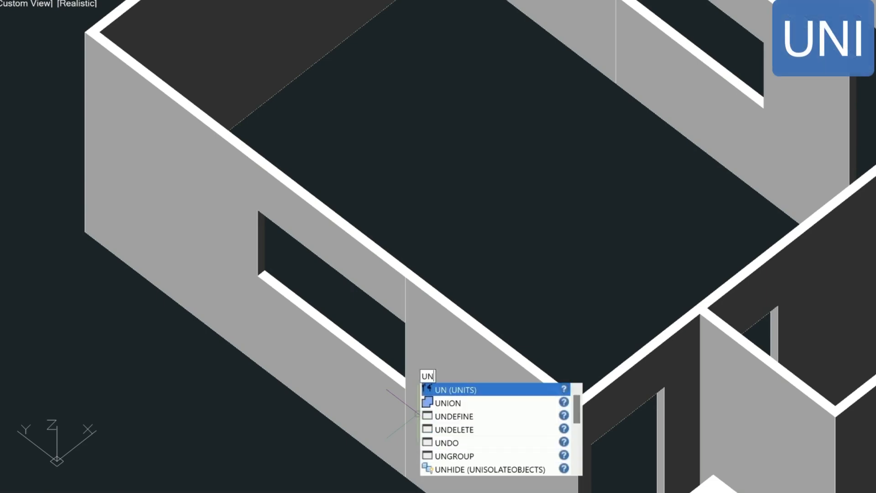
click(447, 402)
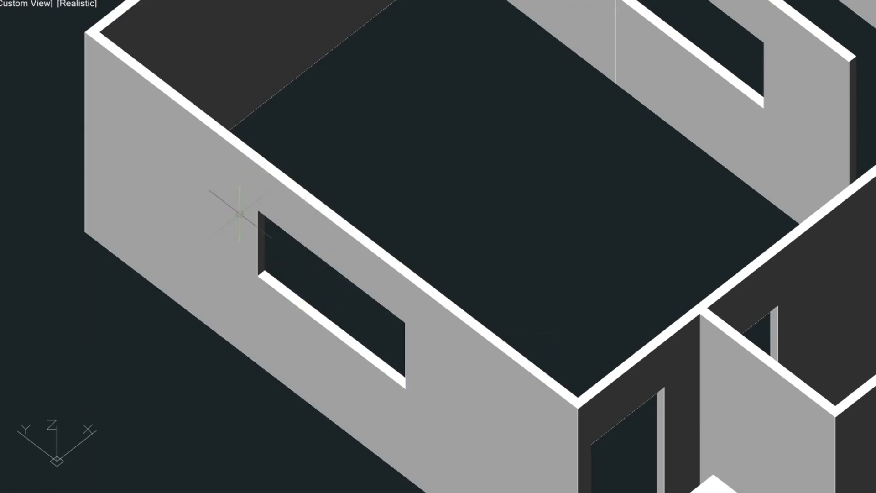
mouse_move(533, 111)
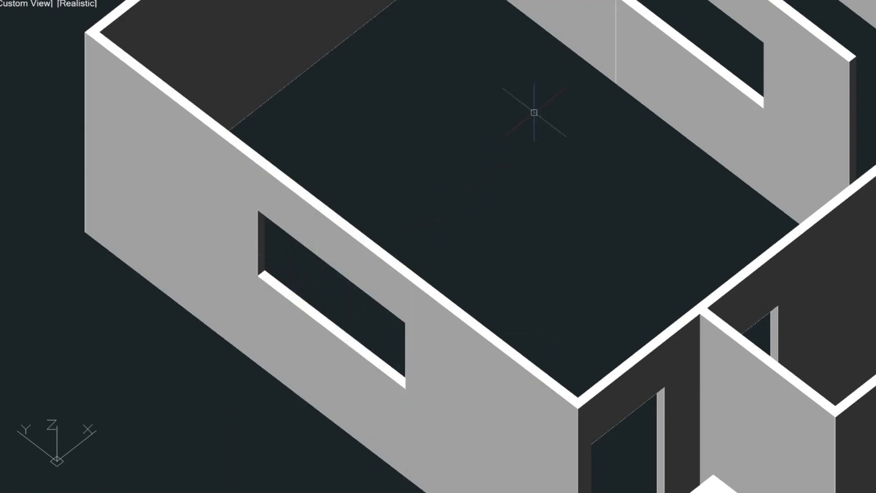
drag(532, 112, 492, 153)
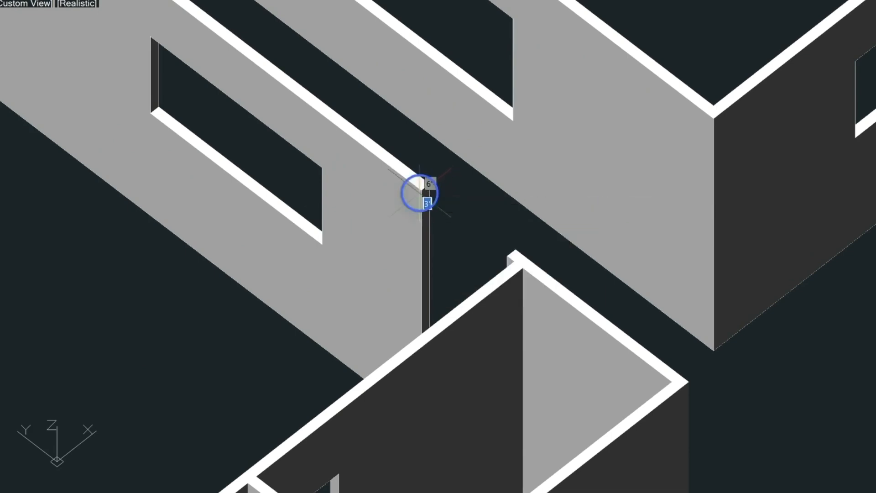
text(UNI)
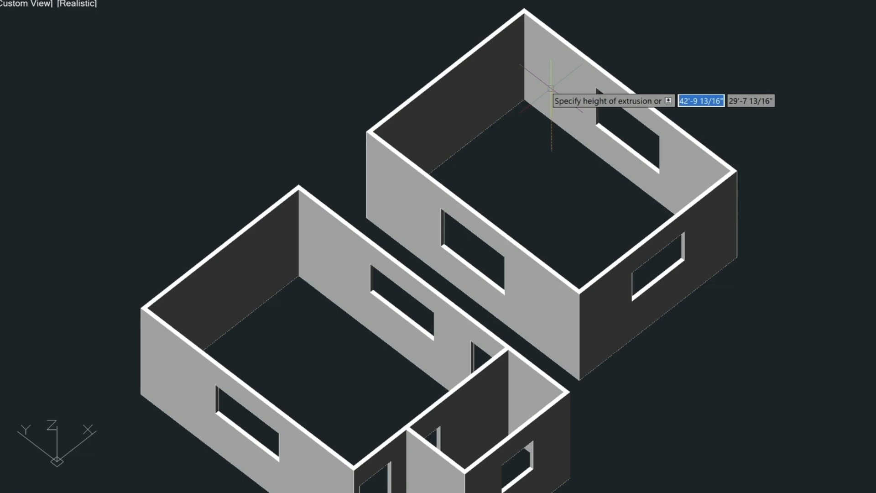
Extrude the slab outline to thickness 1 over the ground-floor rooms
text(1)
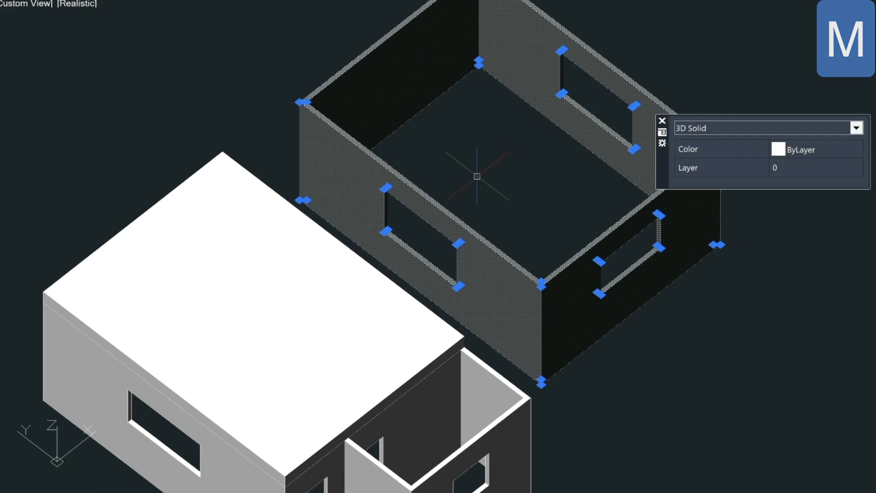
mouse_move(516, 258)
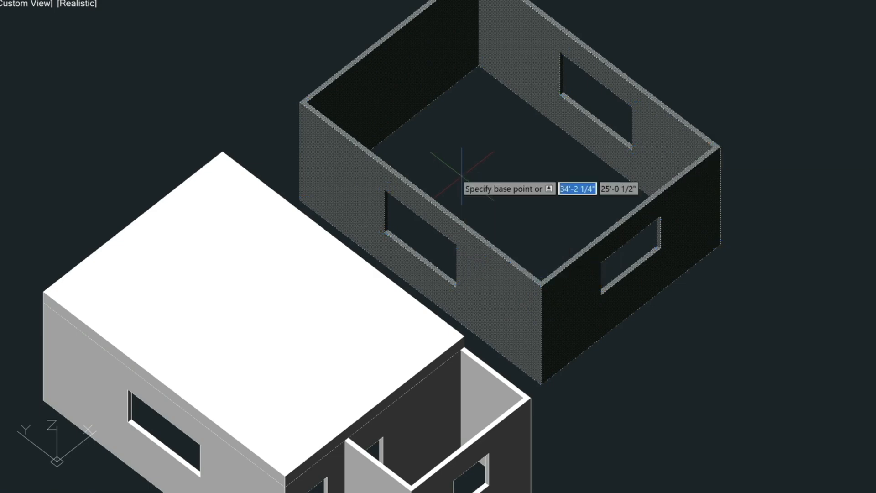
mouse_move(537, 385)
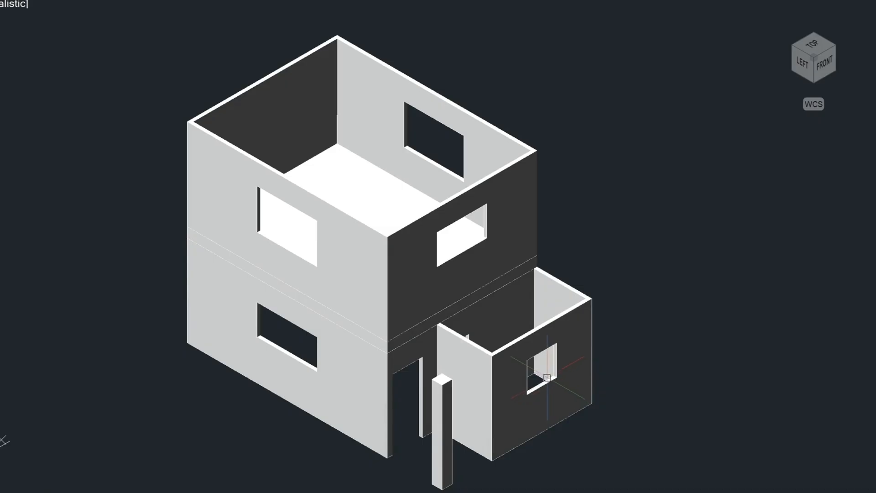
mouse_move(381, 252)
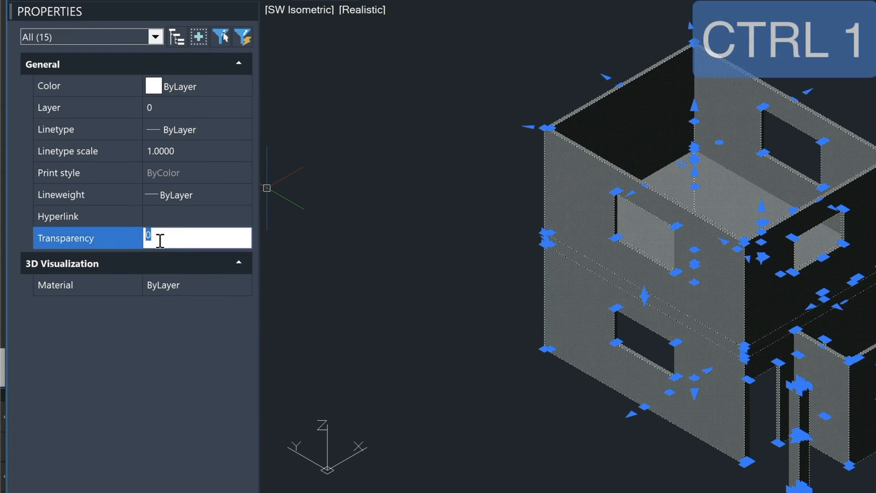
In Properties of all selected house objects, set Transparency to 80
key(ctrl+1)
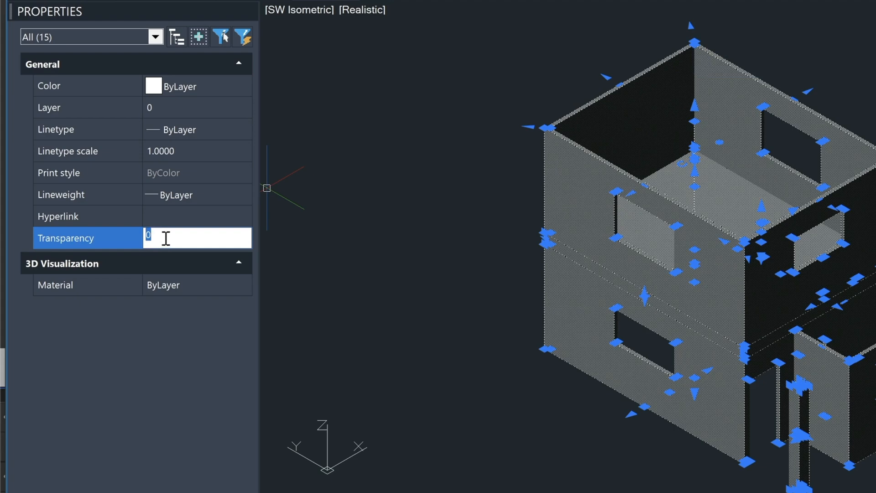
text(80)
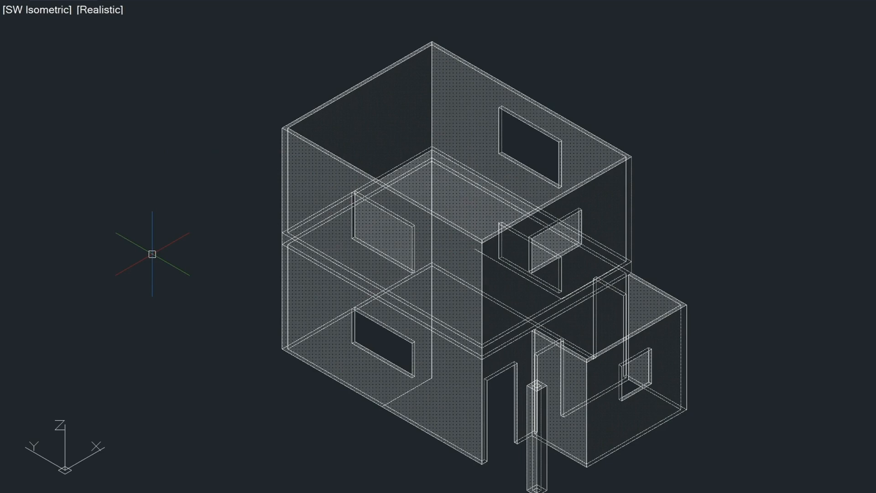
Issue LAYUNISO to restore the isolated layers with the house staying semi-transparent
text(LAYUNISO)
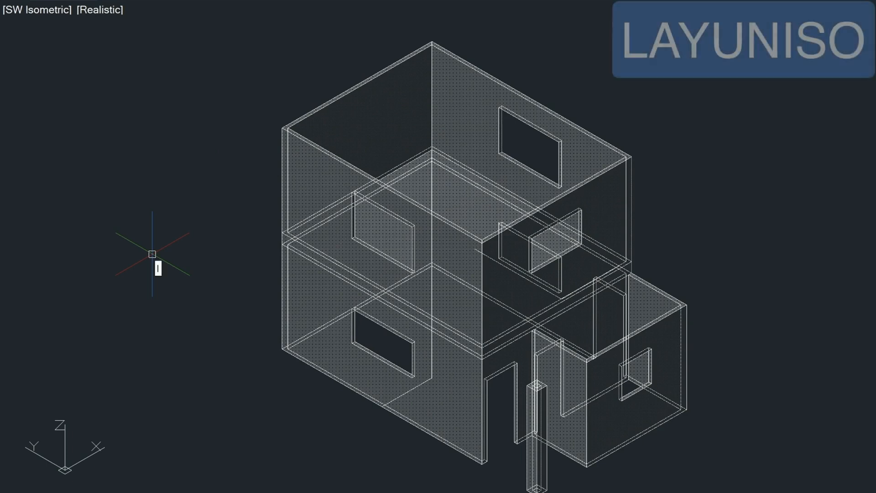